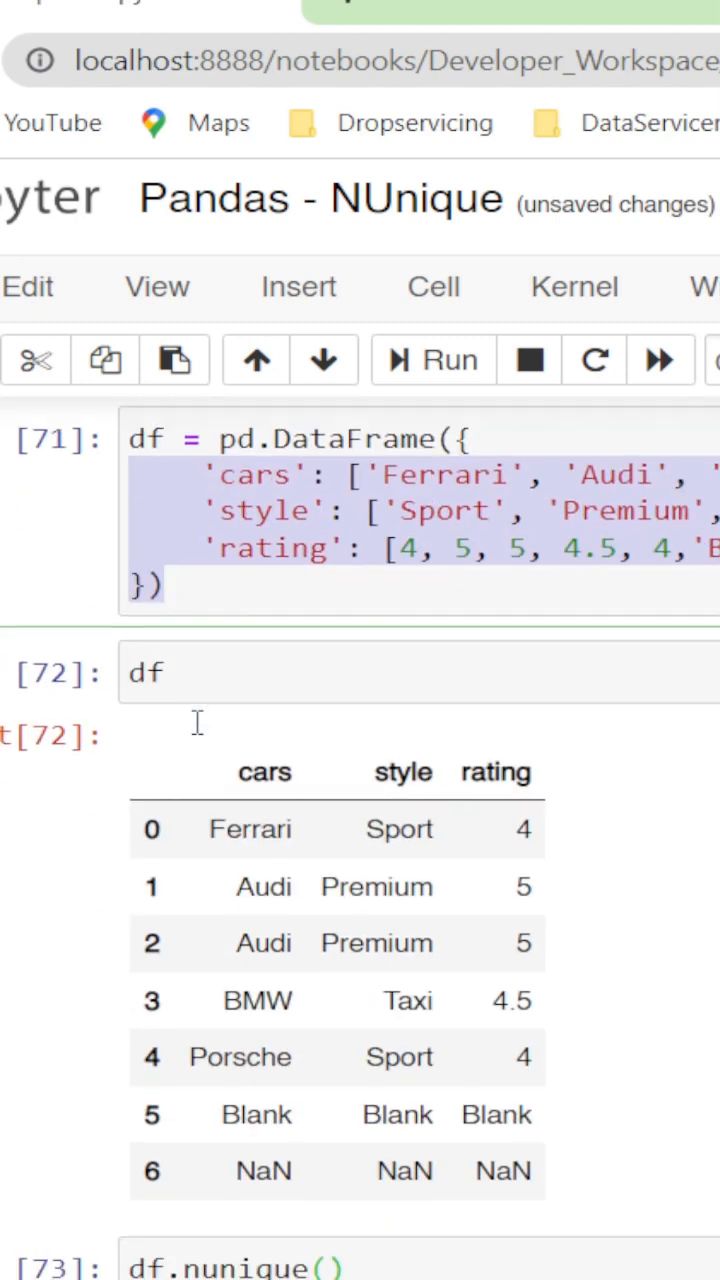
double_click(402, 772)
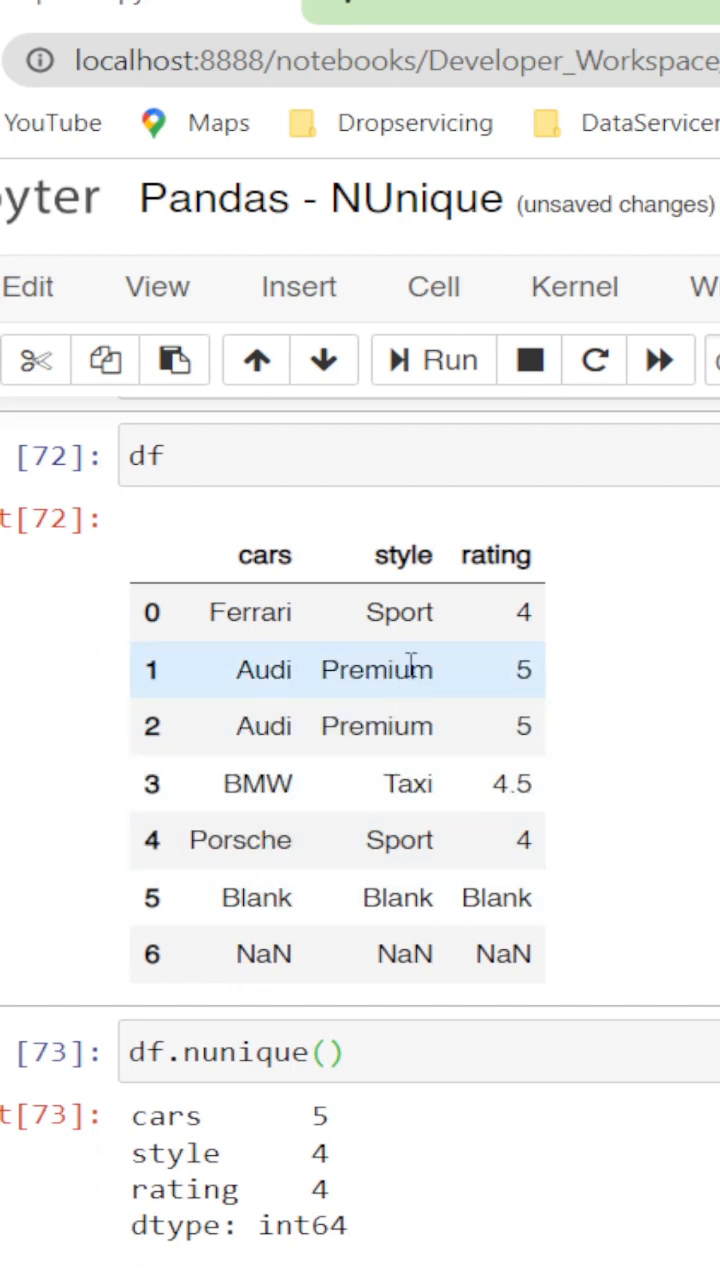
double_click(264, 954)
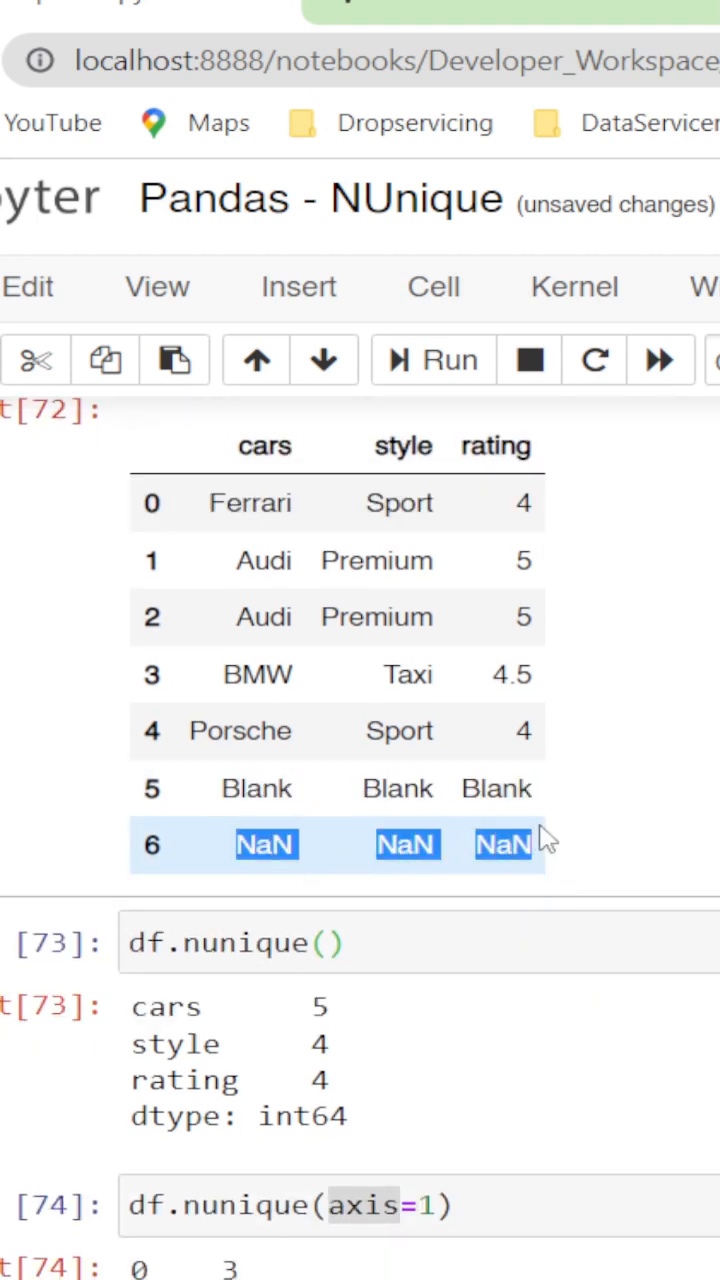
scroll(down, 3)
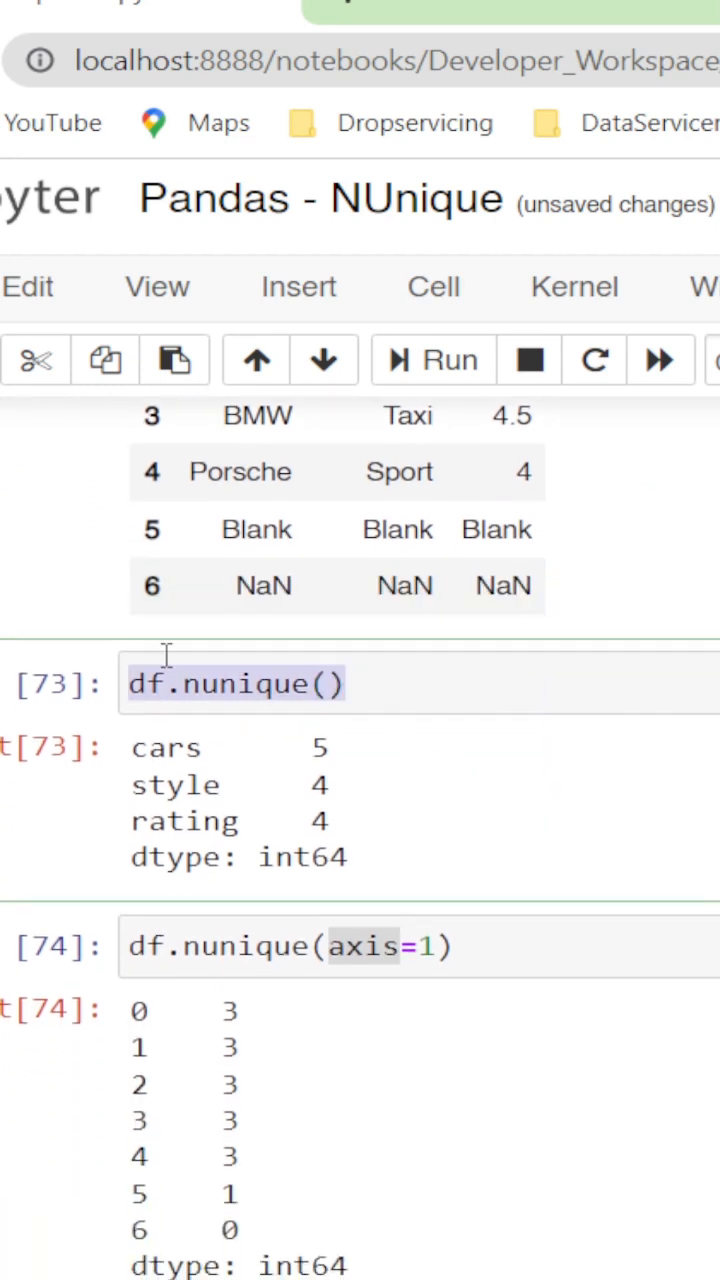
click(380, 684)
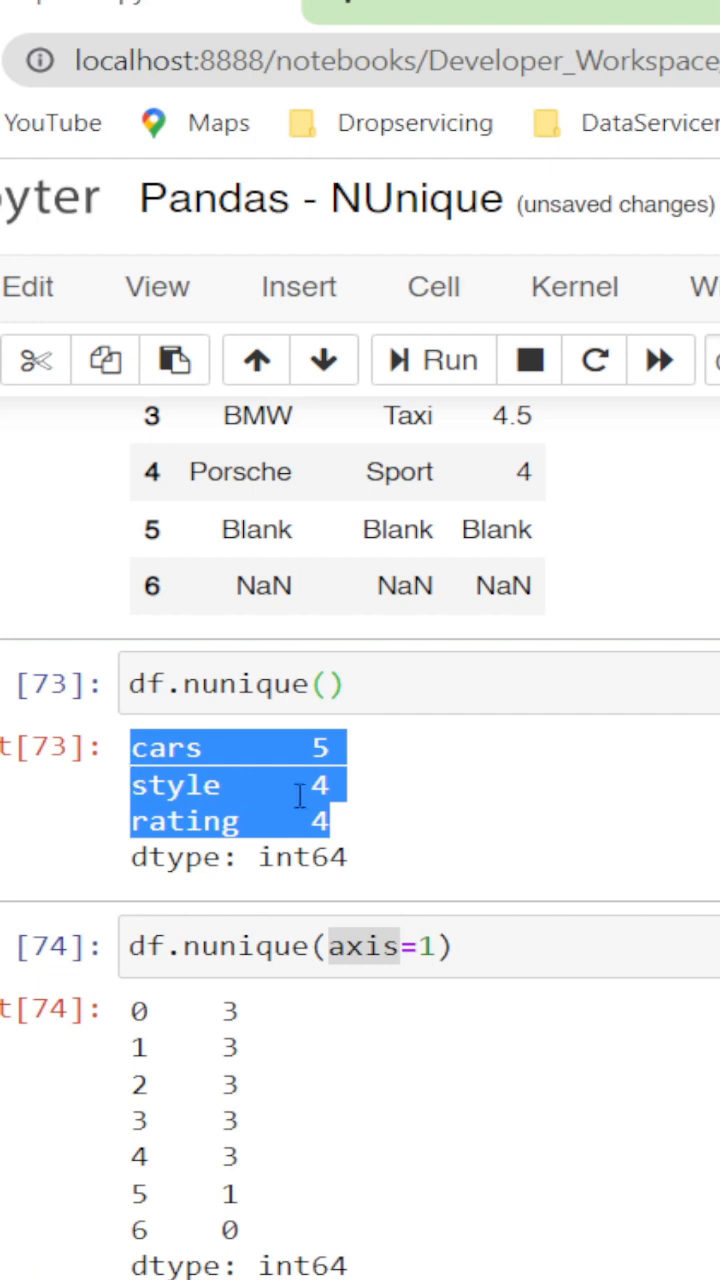
scroll(down, 3)
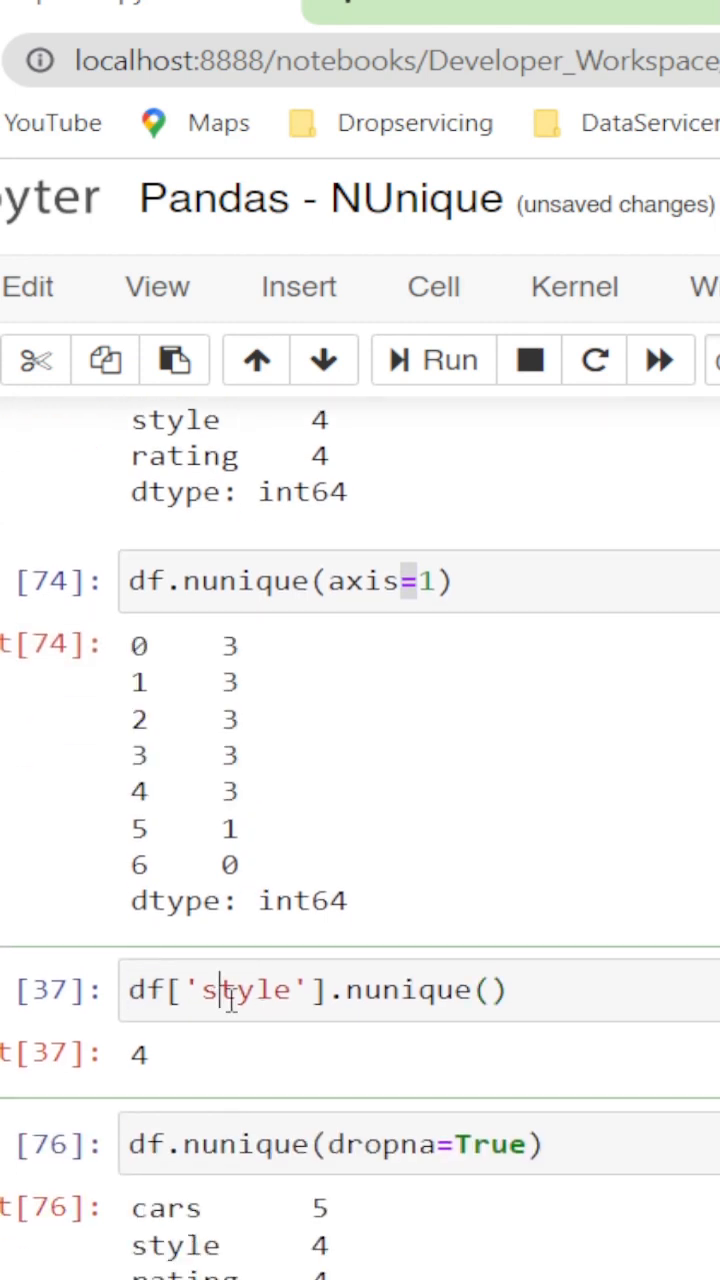
scroll(down, 3)
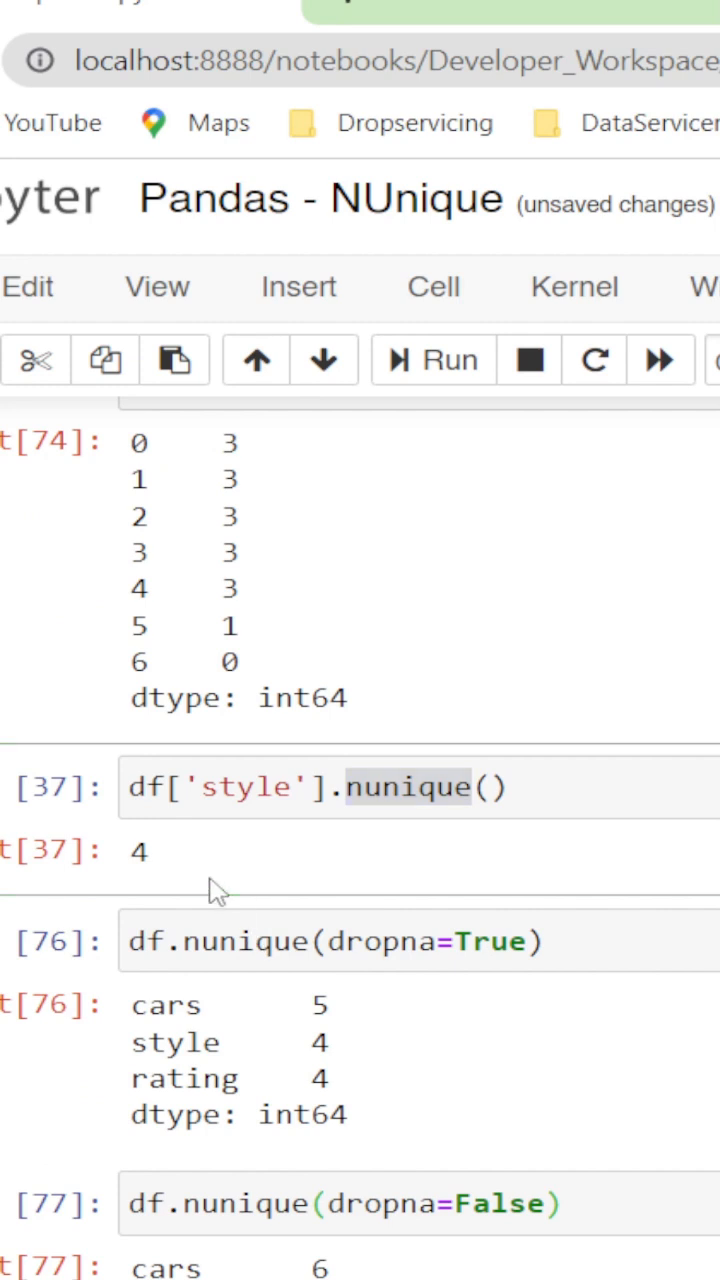
double_click(382, 940)
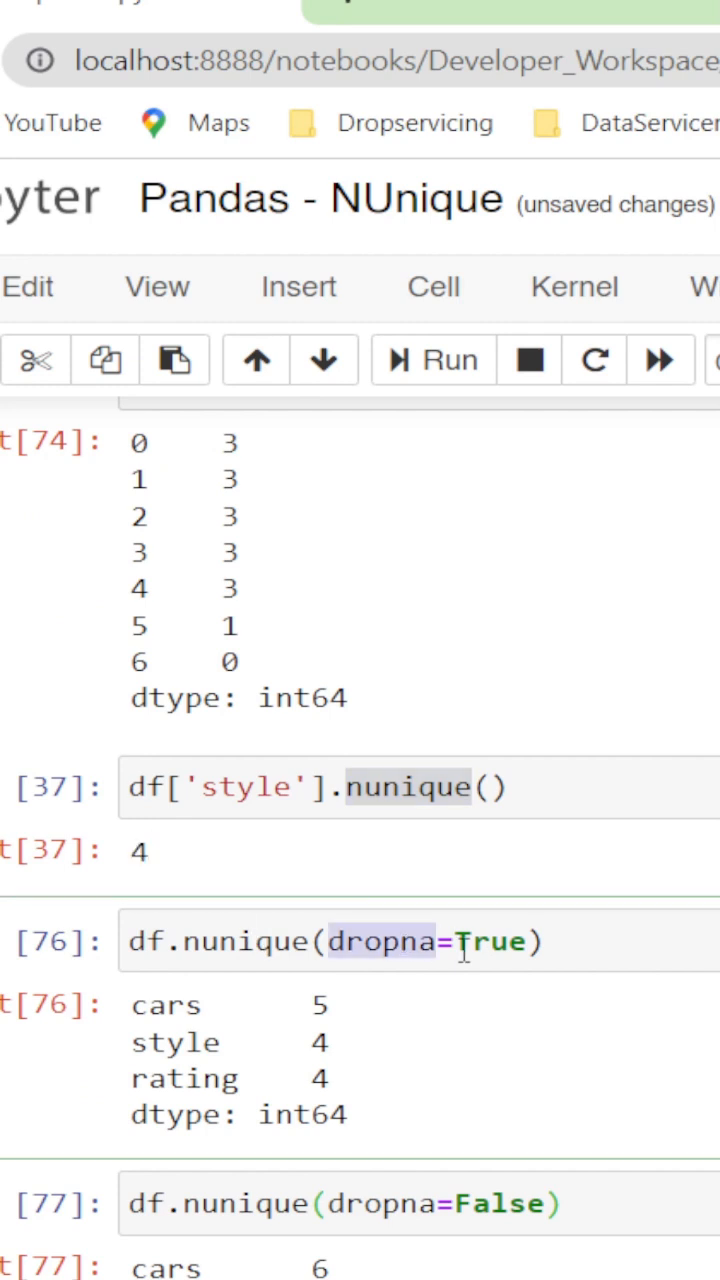